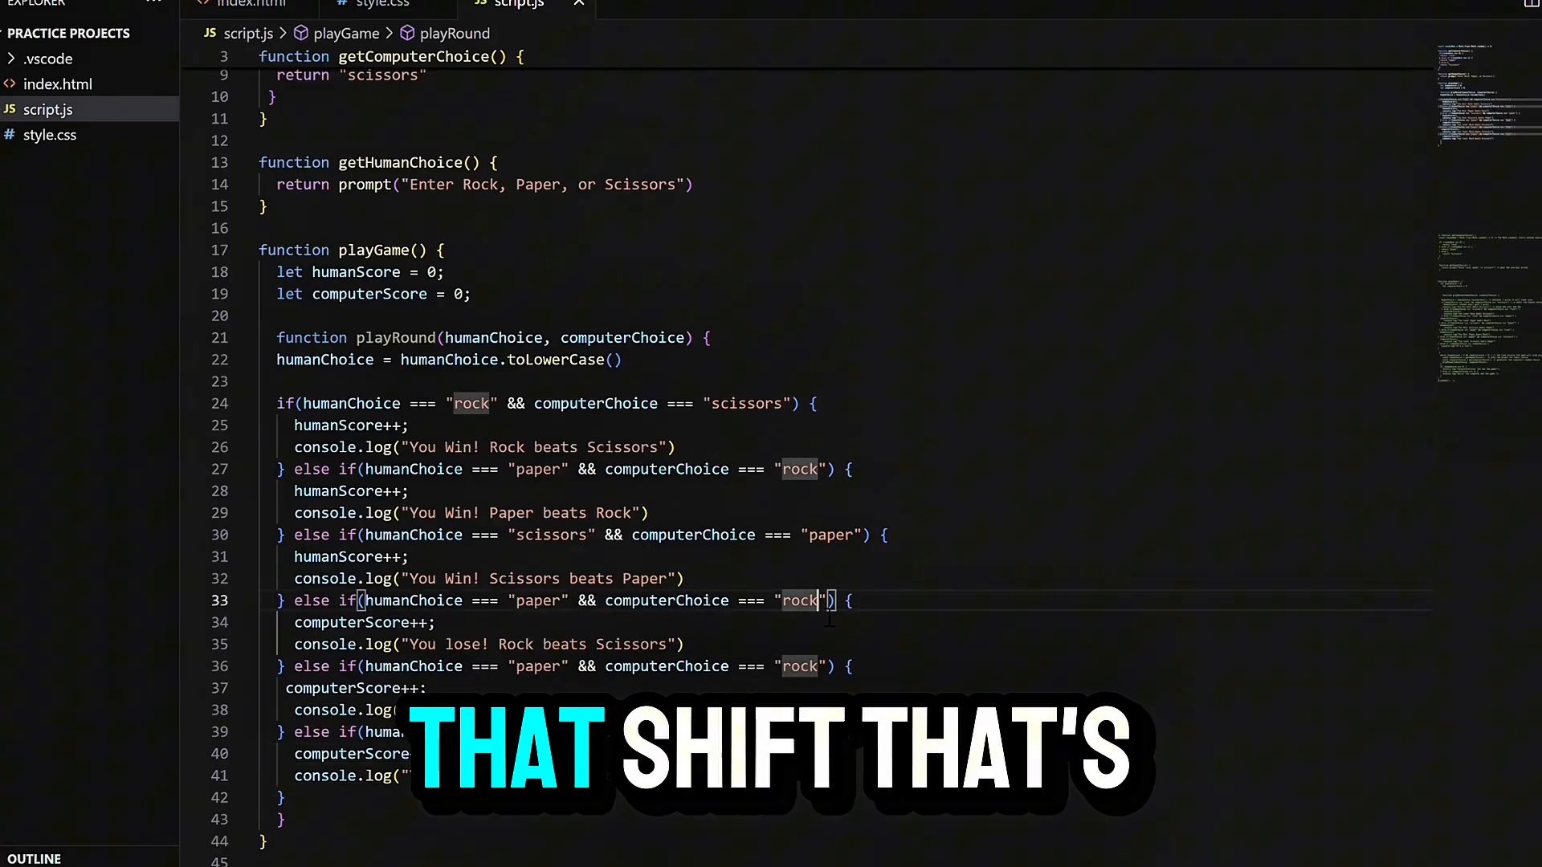
pyautogui.write('scissors')
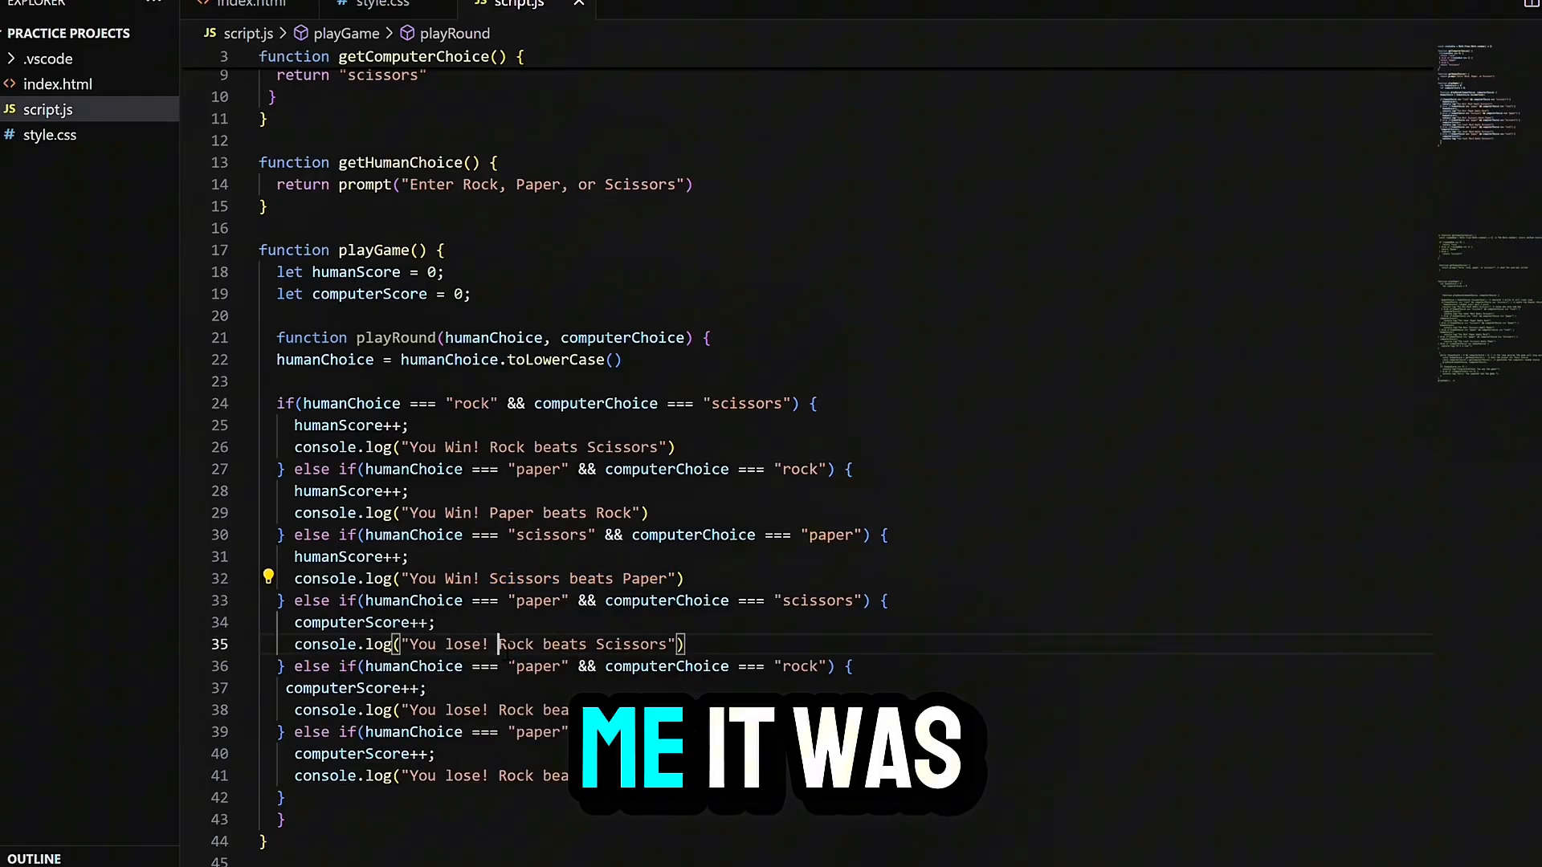
pyautogui.write('Scissors beats Paper')
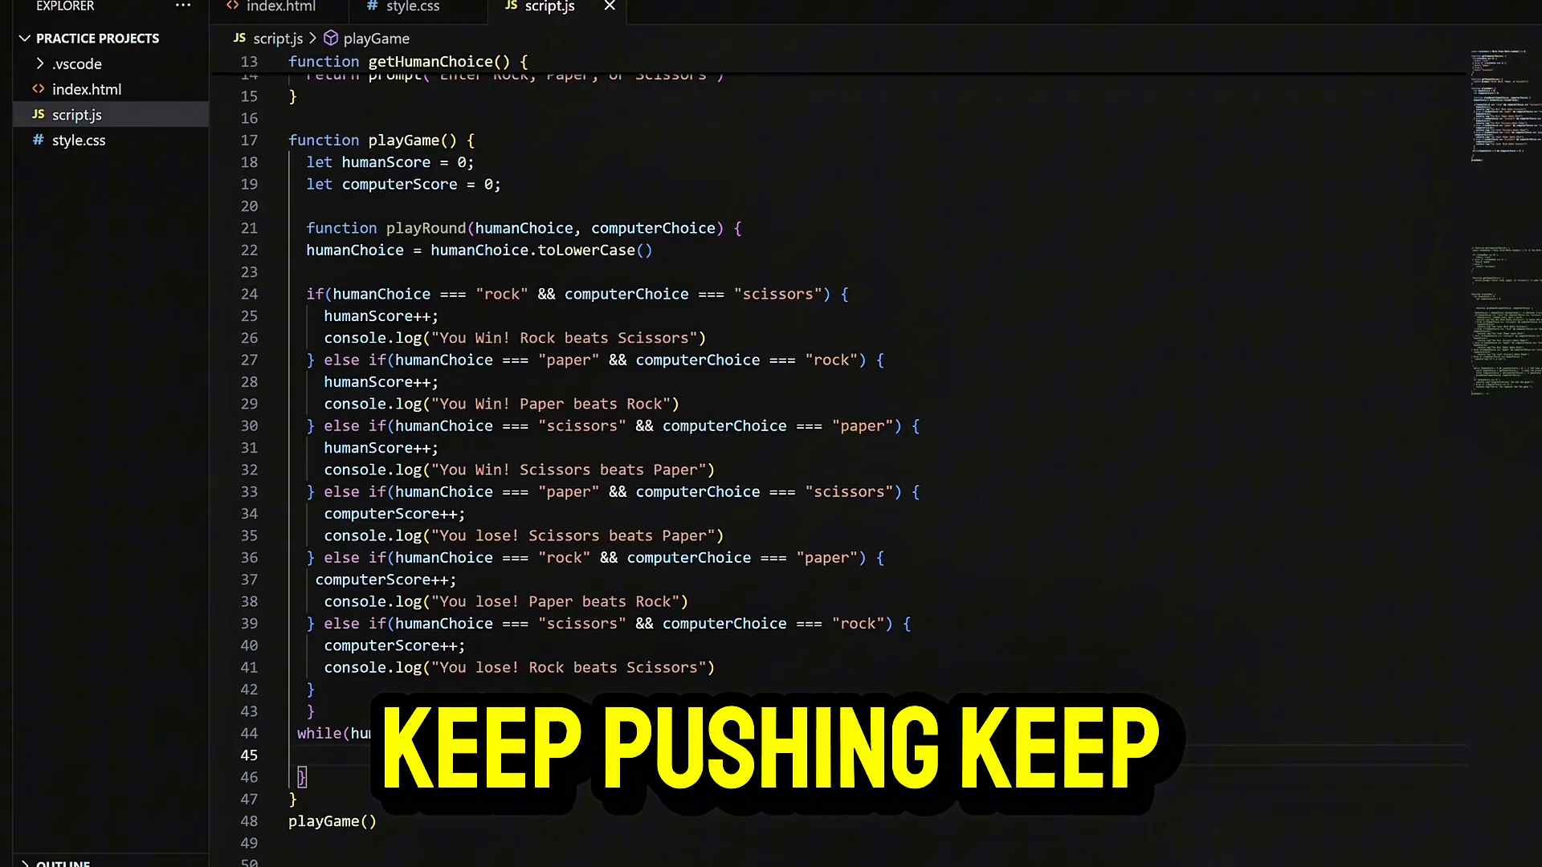
pyautogui.write('let computer')
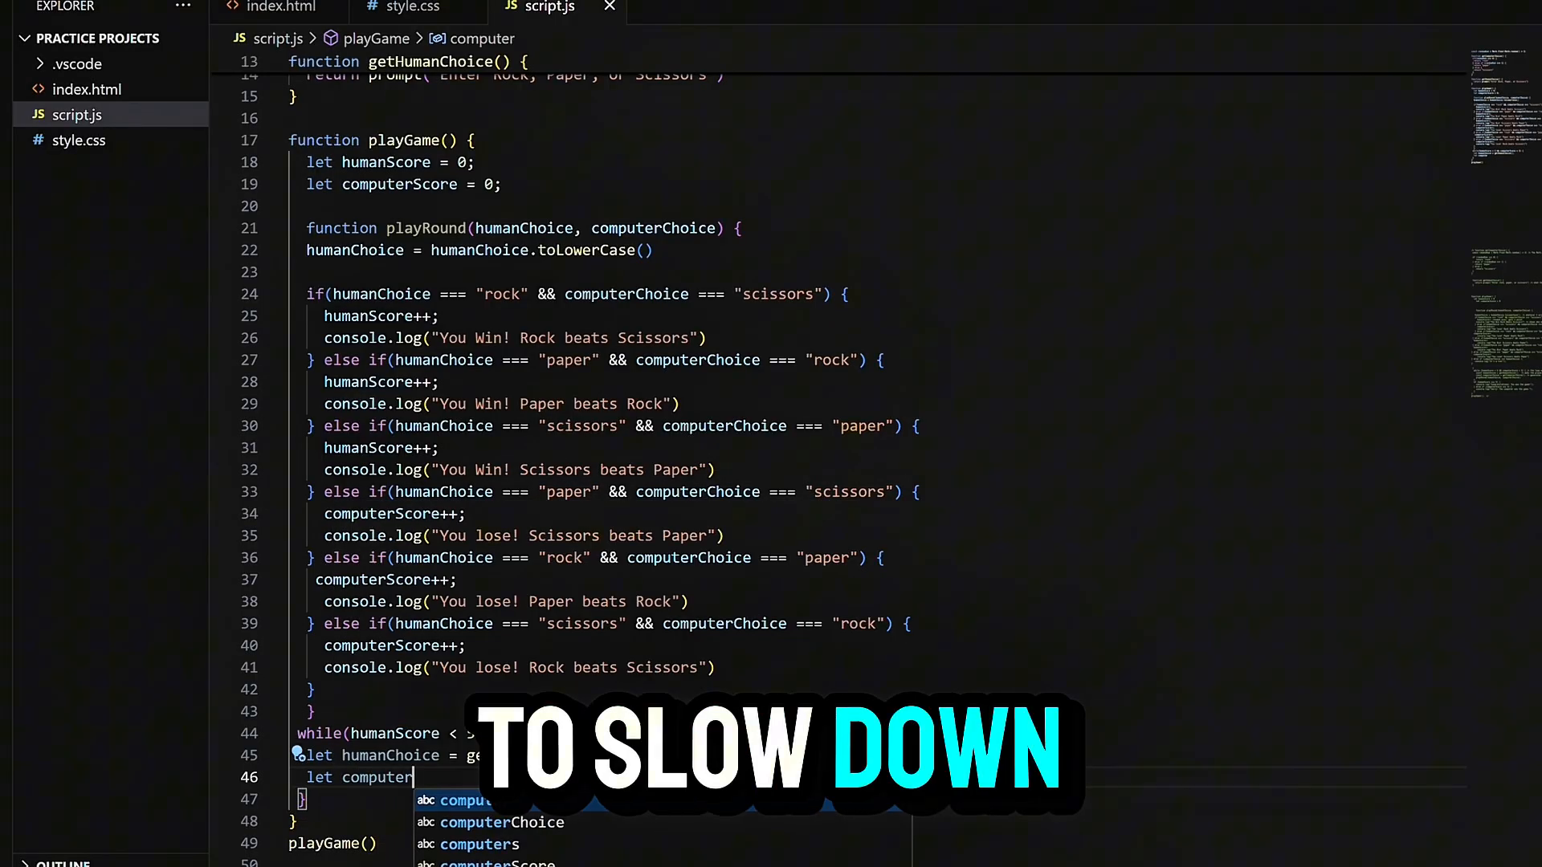
pyautogui.write('Choice = get')
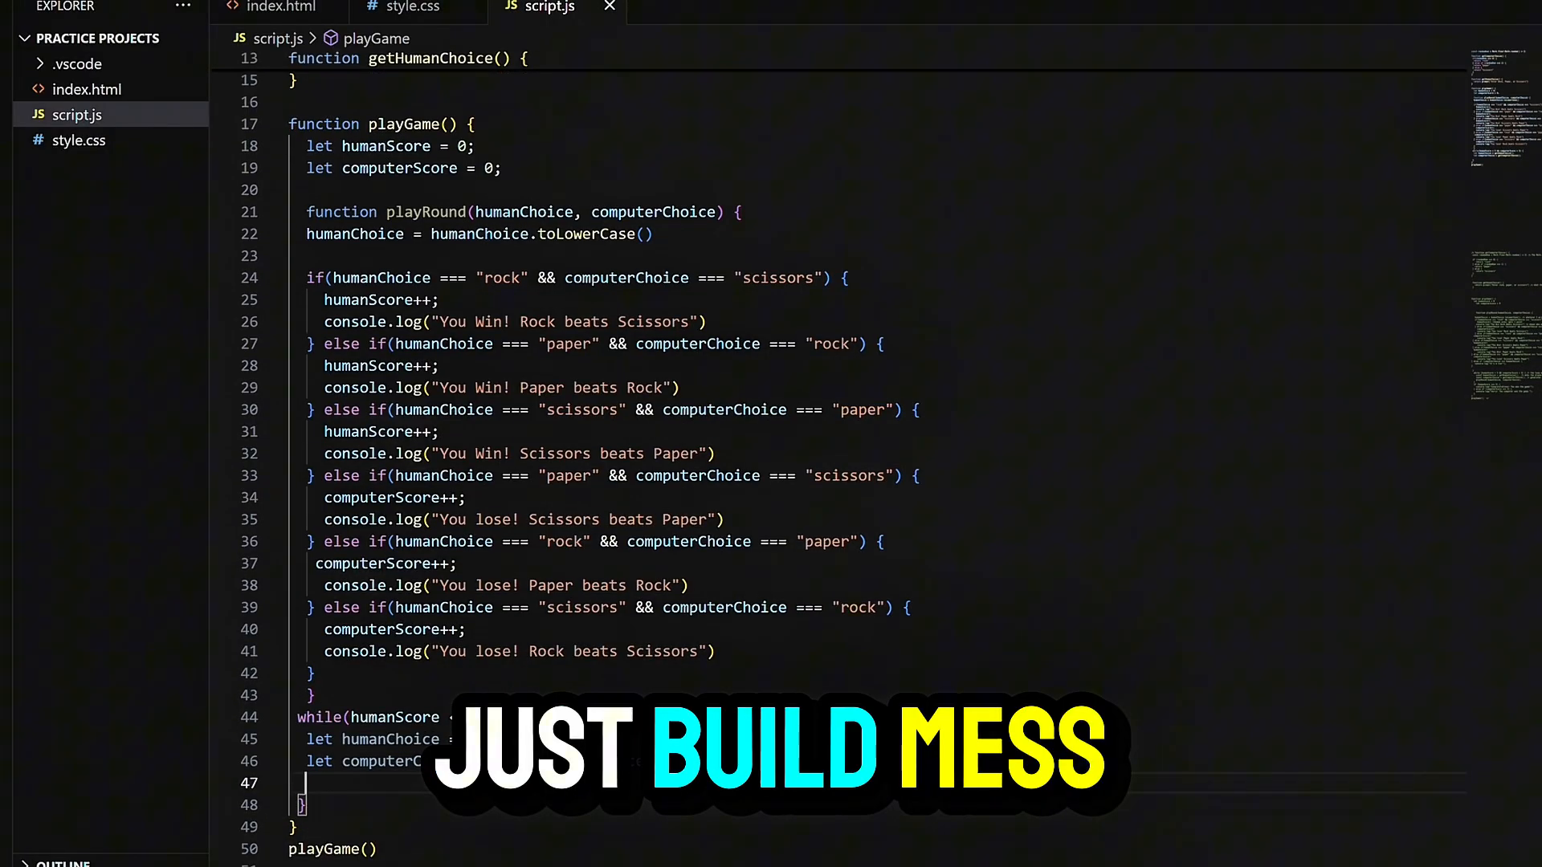
pyautogui.write('playRound')
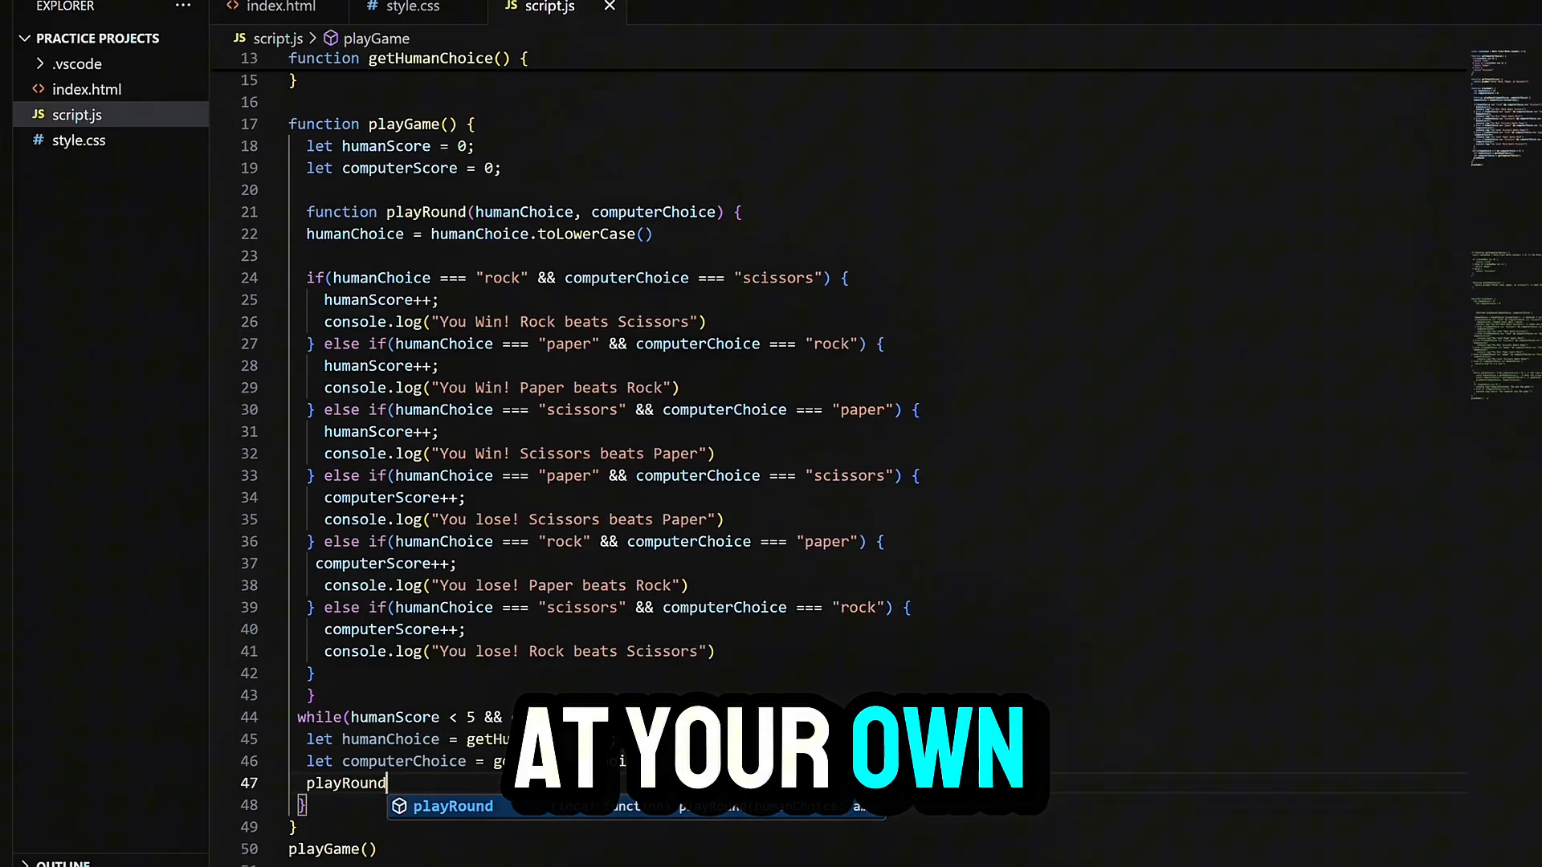
pyautogui.write('(human')
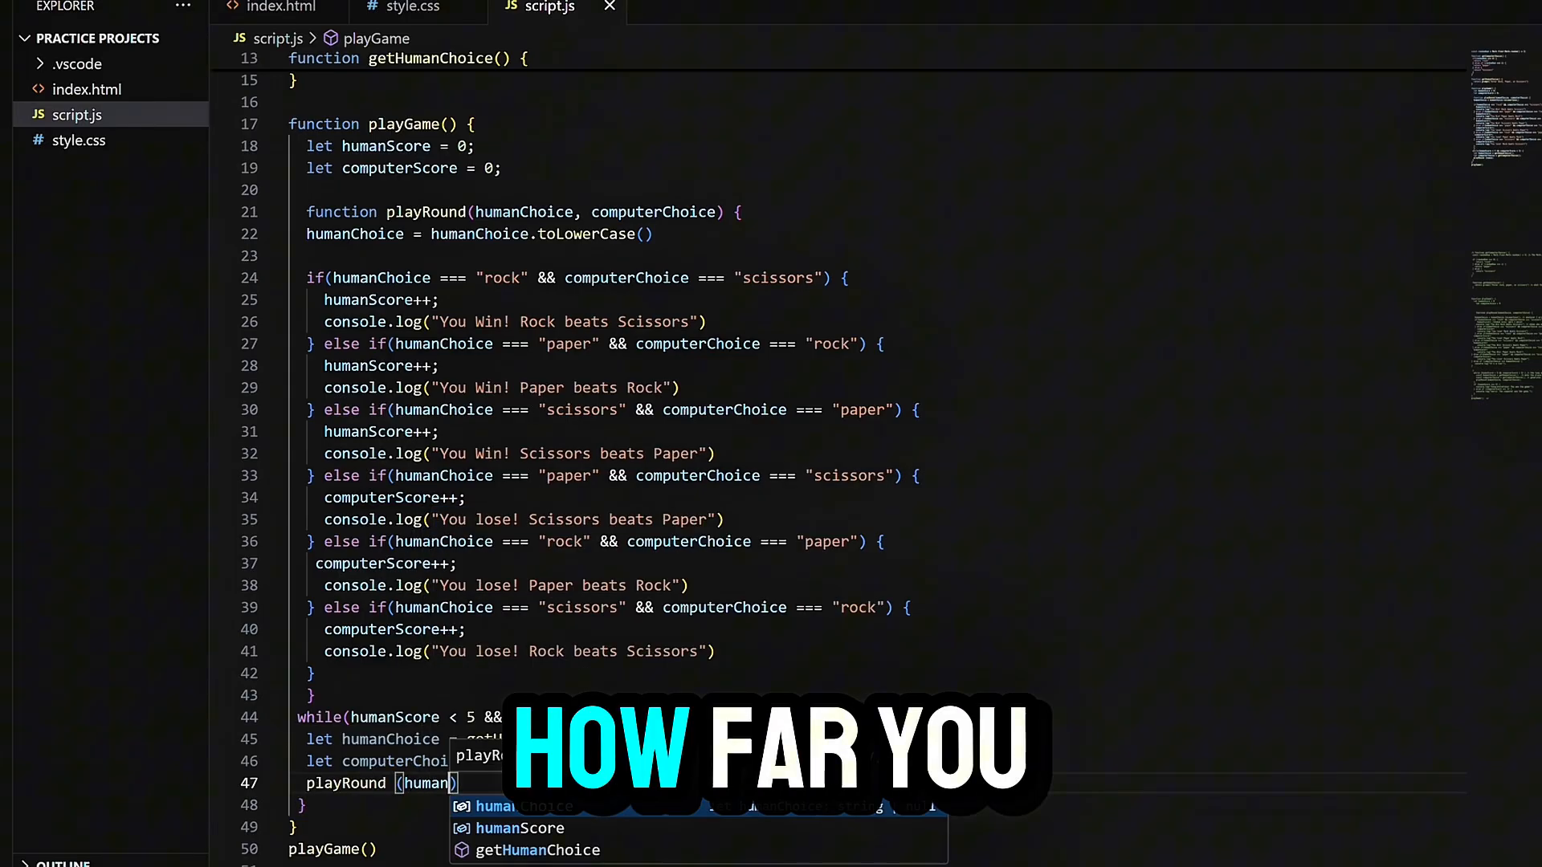